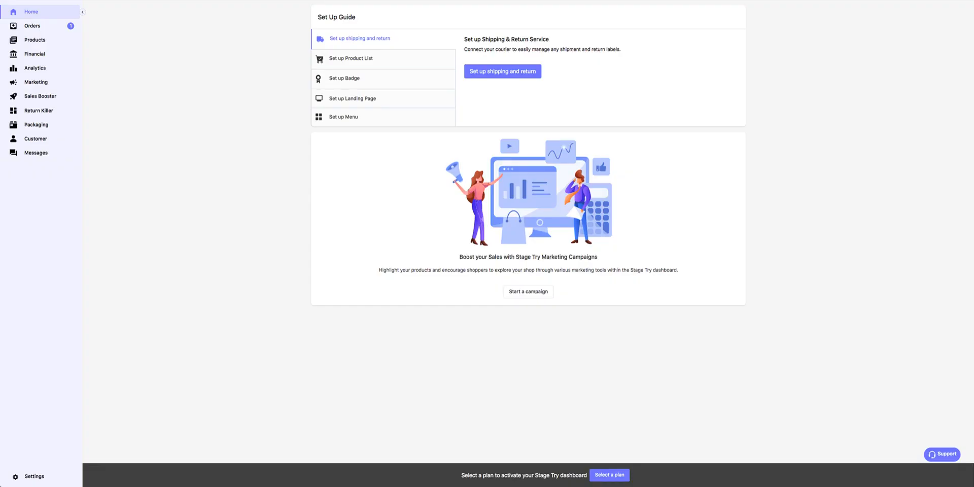
left_click(36, 152)
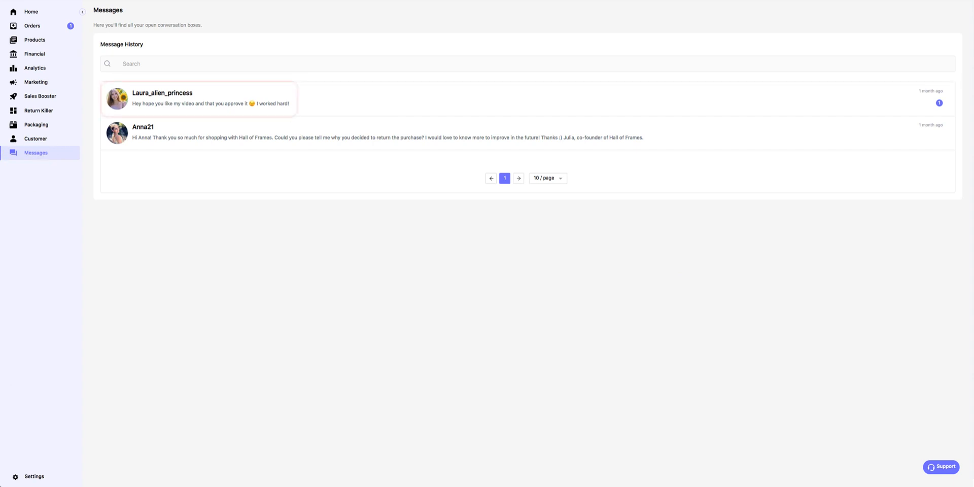
left_click(199, 100)
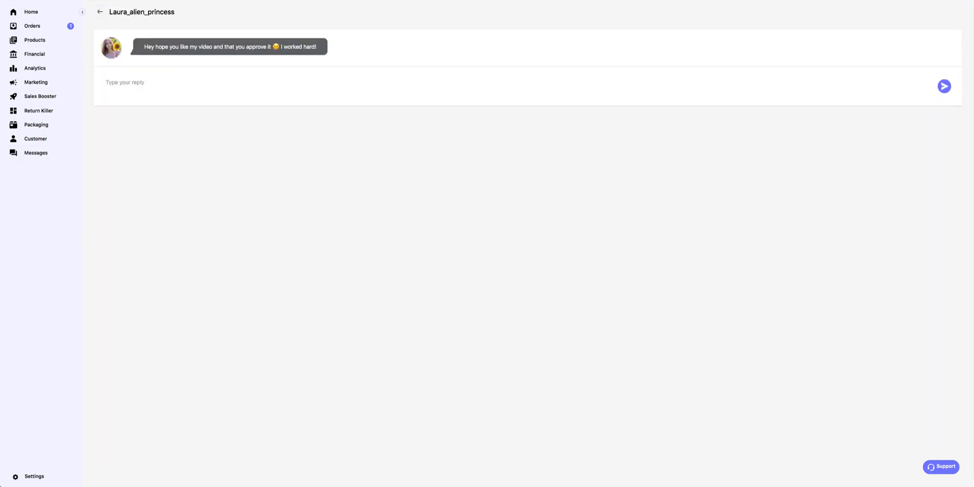